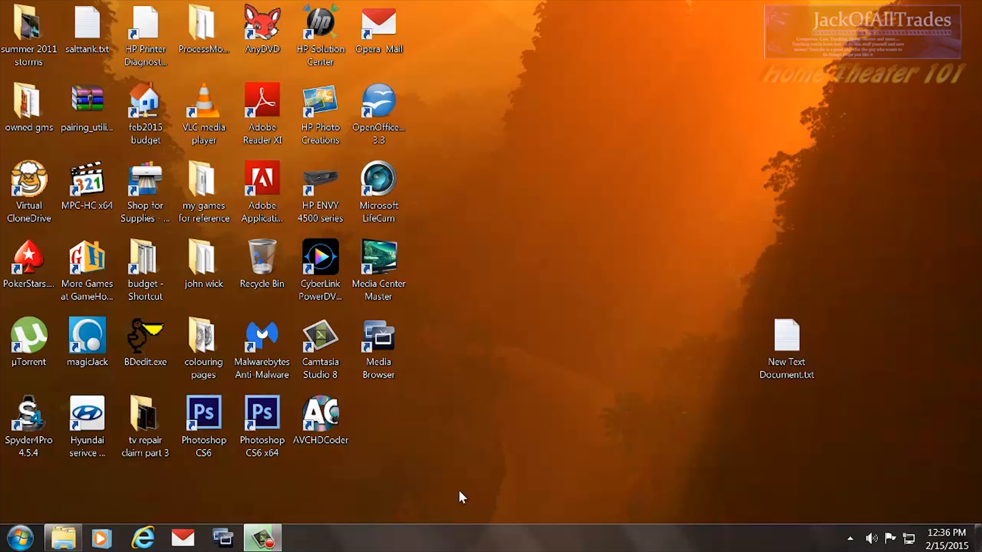
{"action": "mouse_move", "coordinate": [292, 517]}
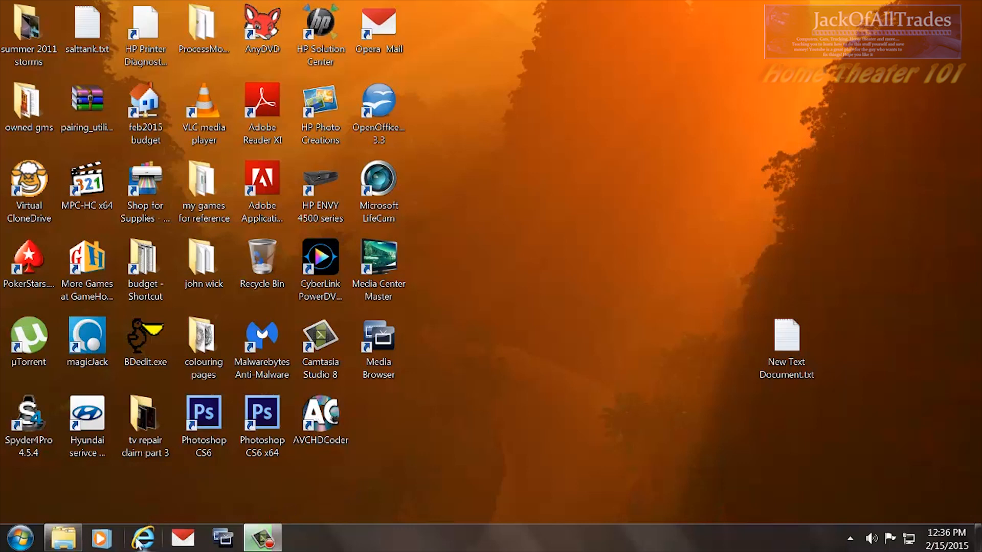
Search Google for "process monitor" in Internet Explorer and open the Sysinternals Process Monitor TechNet page.
{"action": "left_click", "coordinate": [142, 537]}
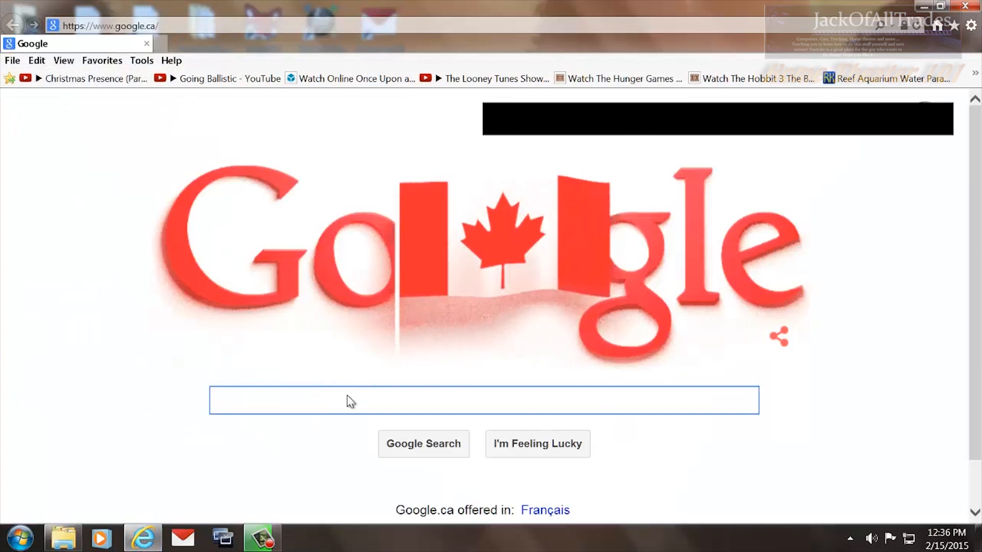
{"action": "type", "text": "process mo"}
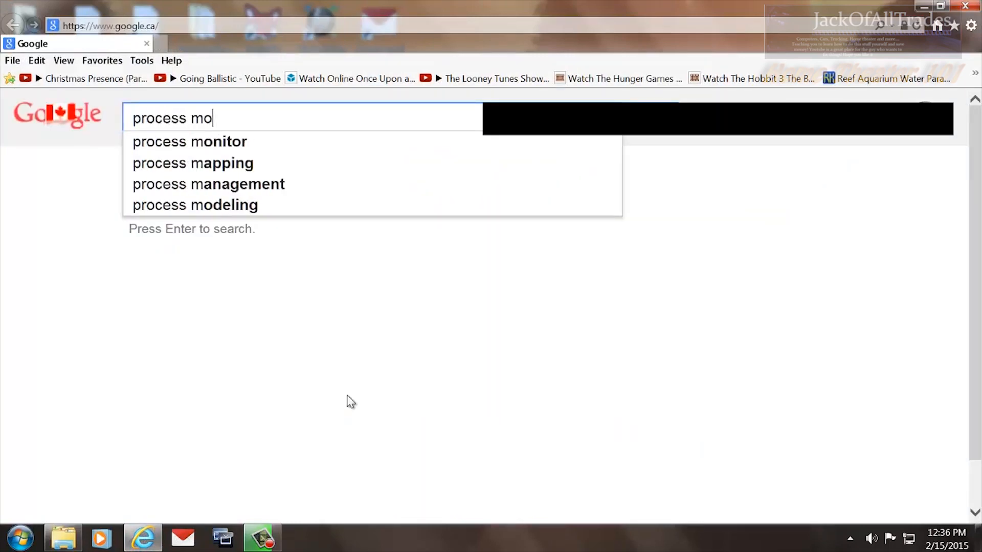
{"action": "left_click", "coordinate": [189, 141]}
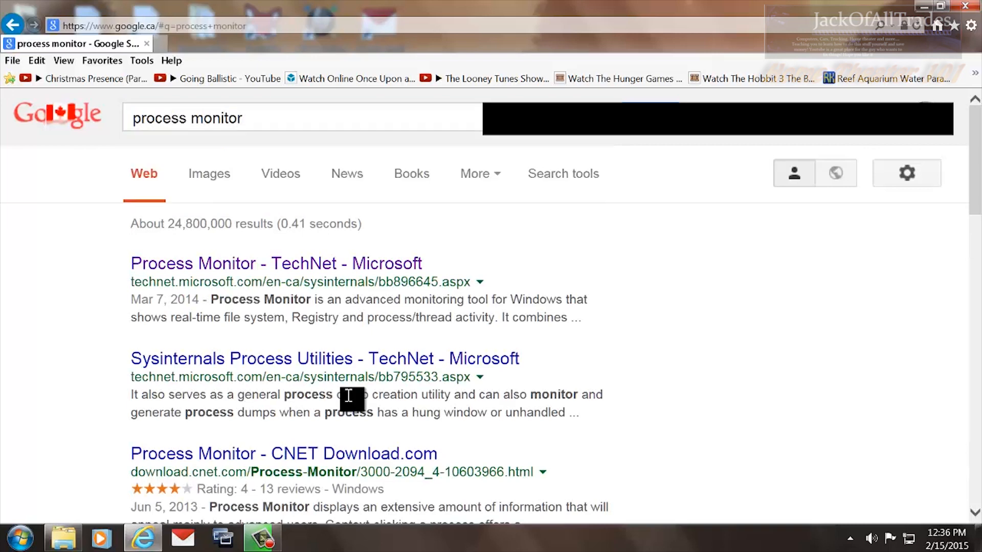
{"action": "mouse_move", "coordinate": [270, 262]}
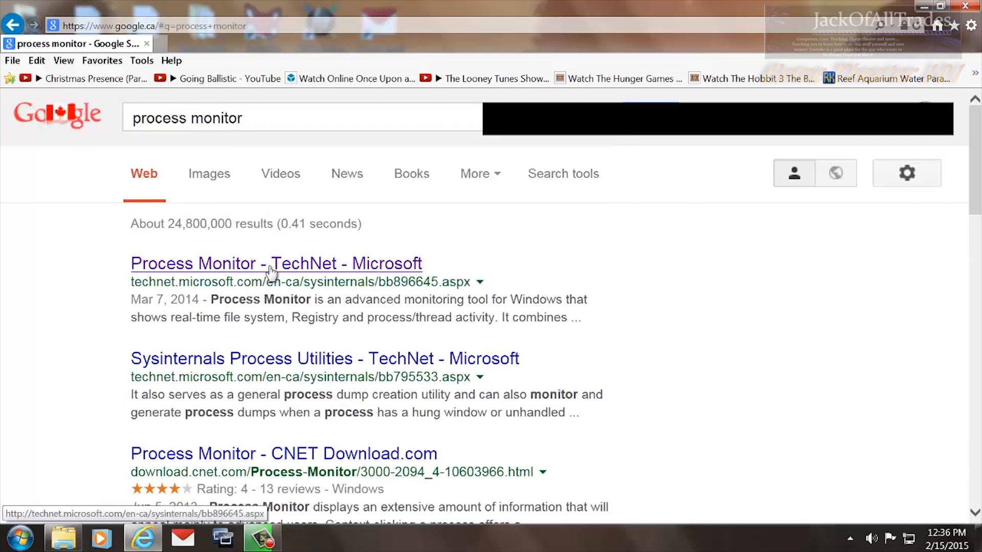
{"action": "left_click", "coordinate": [275, 263]}
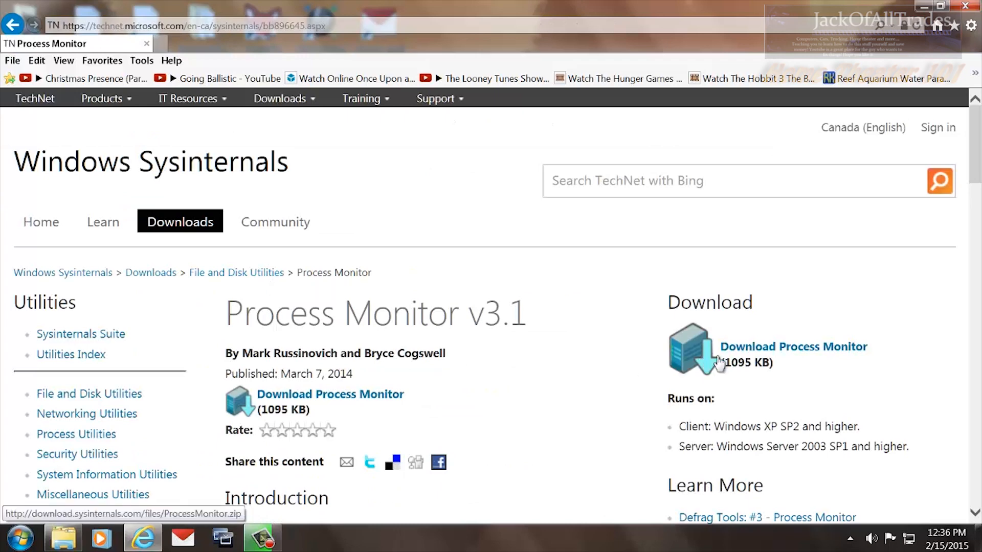
{"action": "mouse_move", "coordinate": [872, 255]}
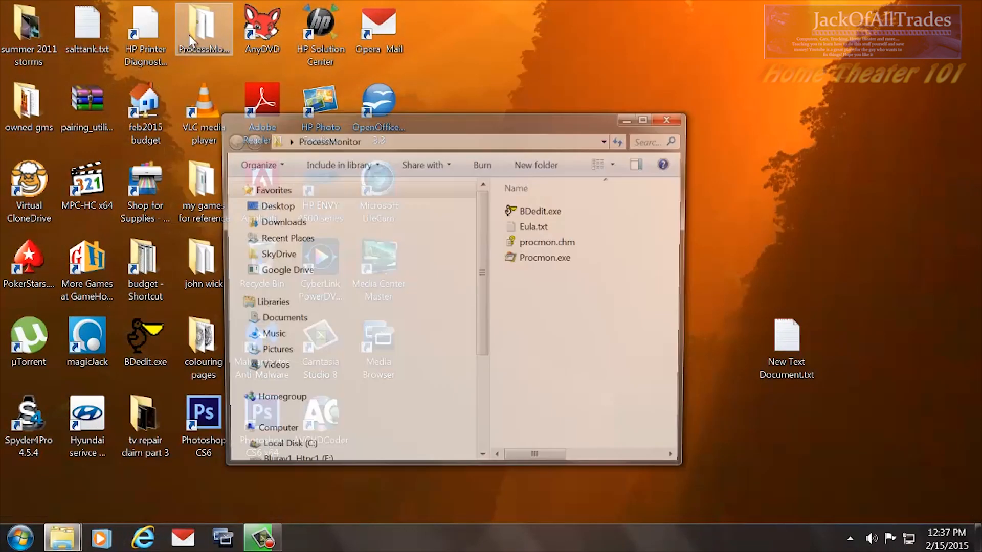
Launch Procmon.exe from the ProcessMonitor folder in Windows Explorer.
{"action": "left_click", "coordinate": [545, 257]}
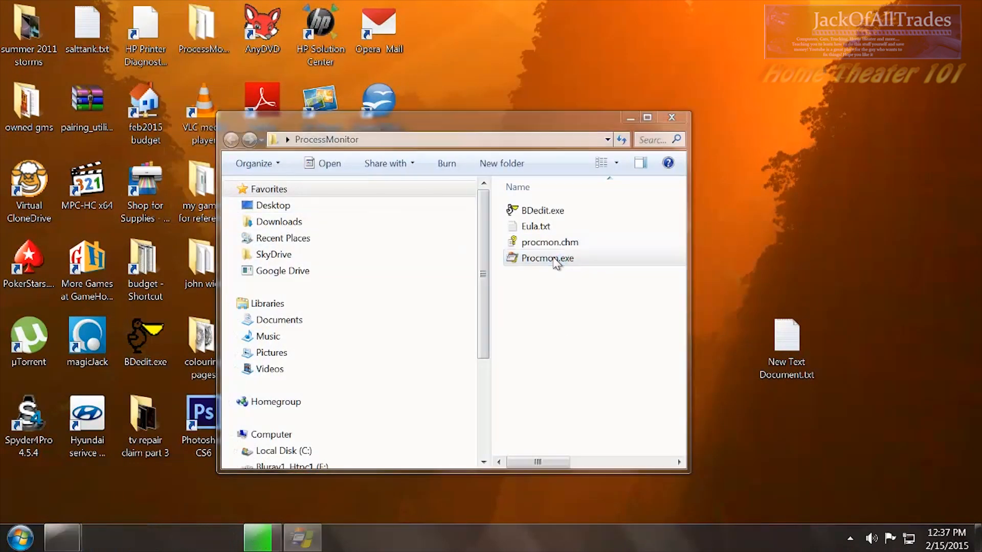
{"action": "double_click", "coordinate": [546, 258]}
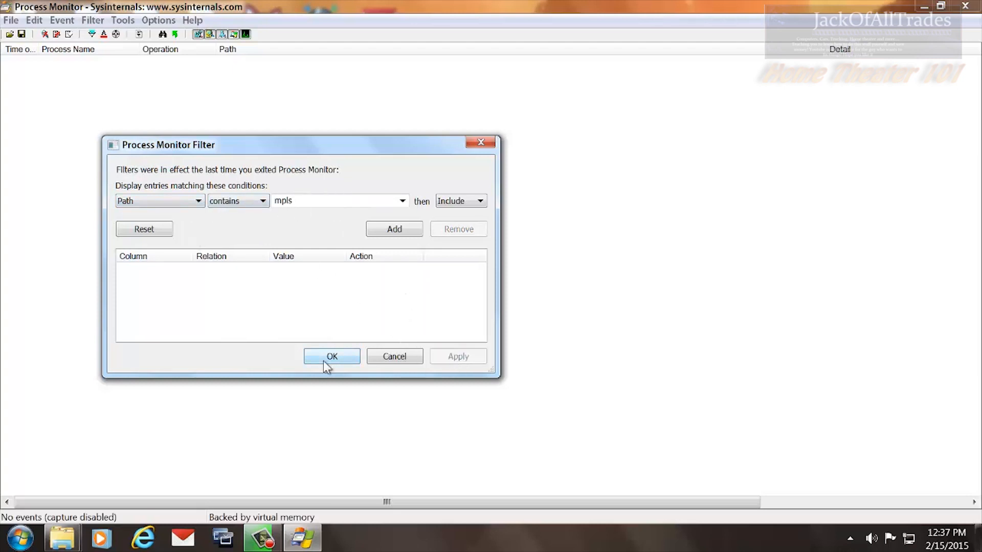
Dismiss the startup filter prompt to begin monitoring, then bring up the filter conditions dialog.
{"action": "left_click", "coordinate": [331, 356]}
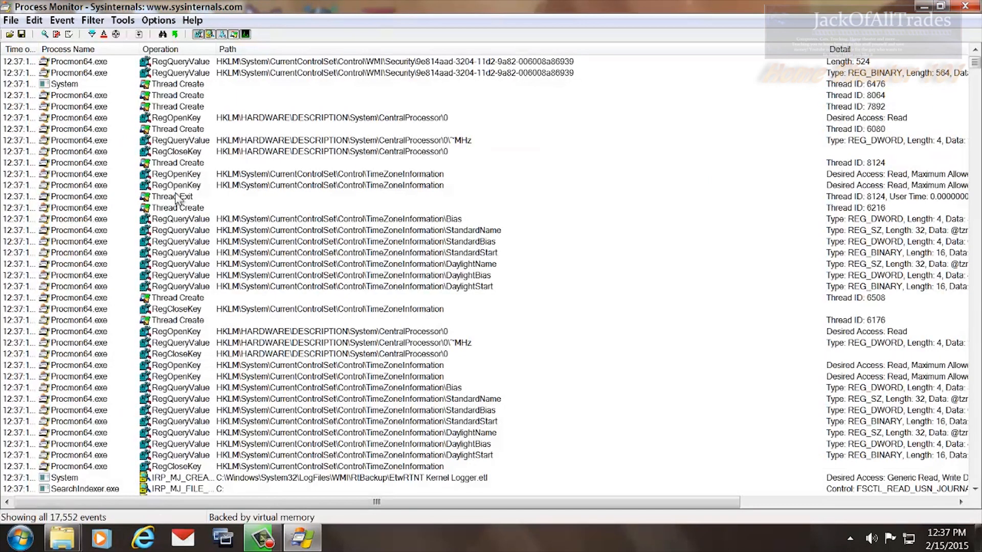
{"action": "left_click", "coordinate": [34, 20]}
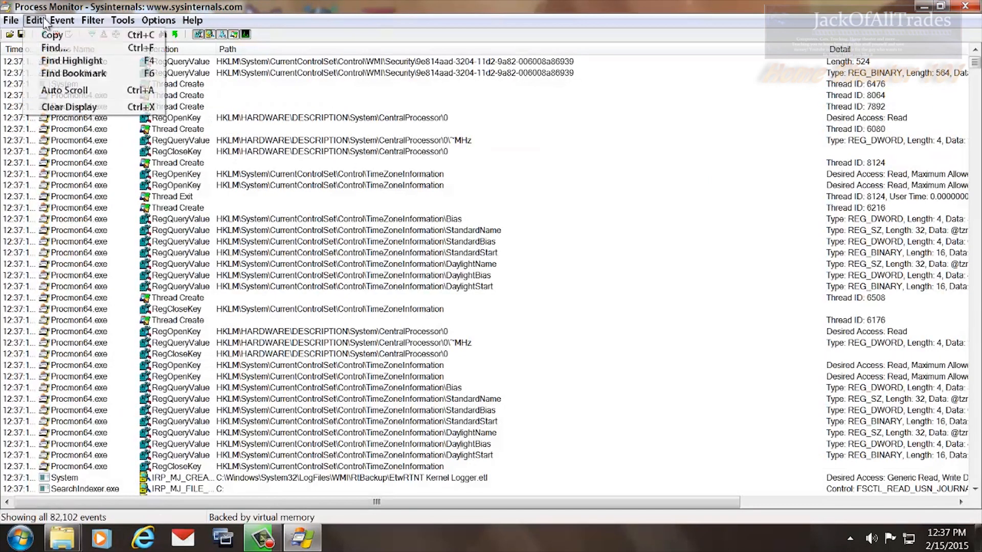
{"action": "left_click", "coordinate": [93, 20]}
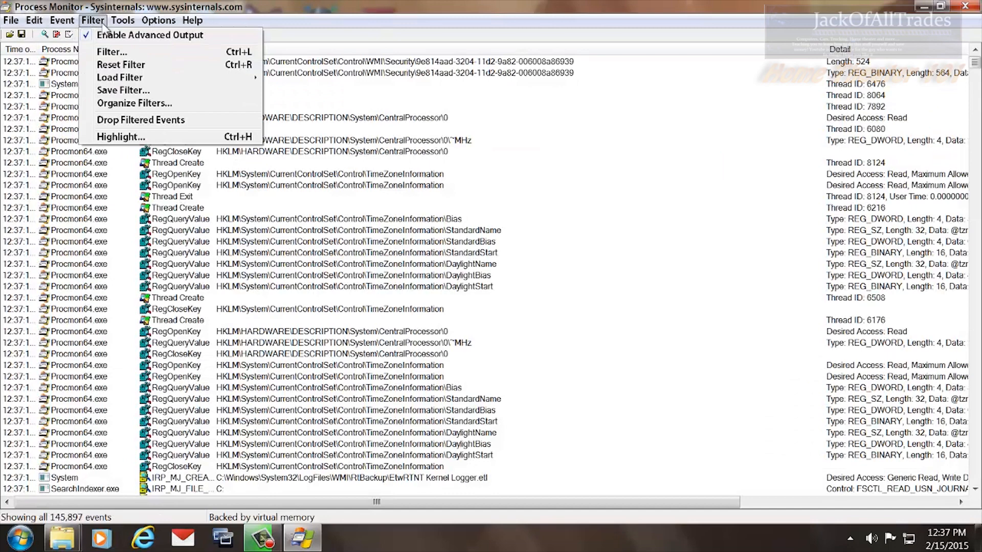
{"action": "left_click", "coordinate": [111, 52]}
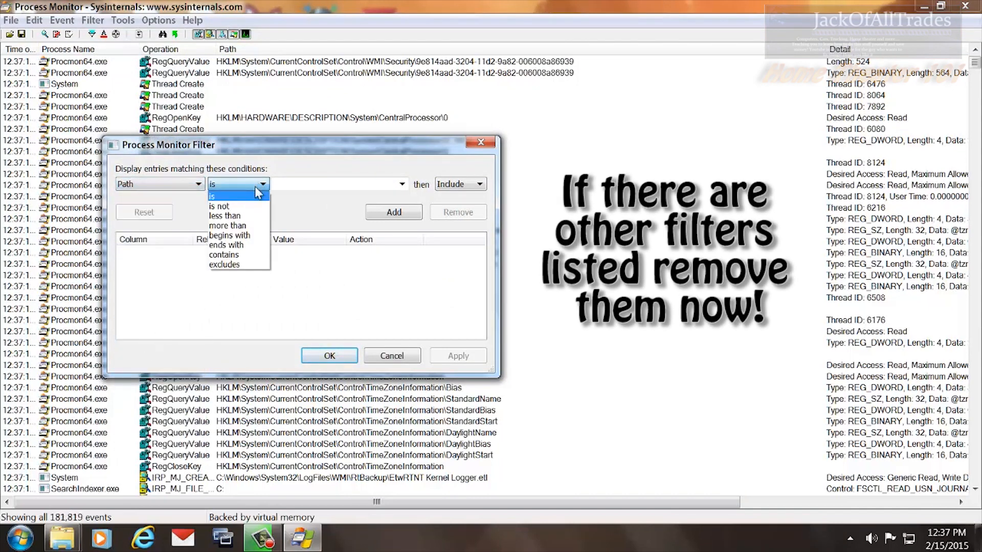
Add an Include filter for Path contains "mpls" and apply it to the event list.
{"action": "left_click", "coordinate": [223, 255]}
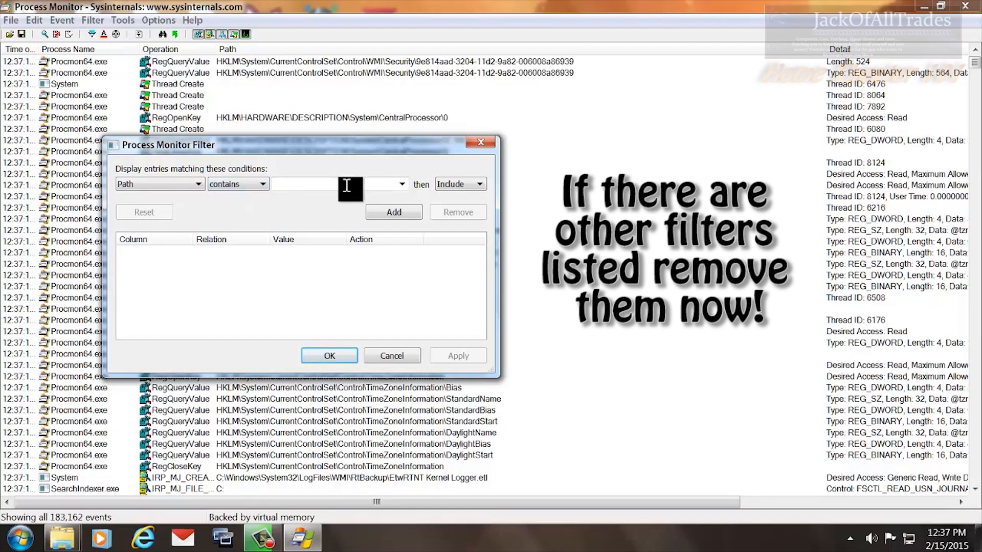
{"action": "type", "text": "mpls"}
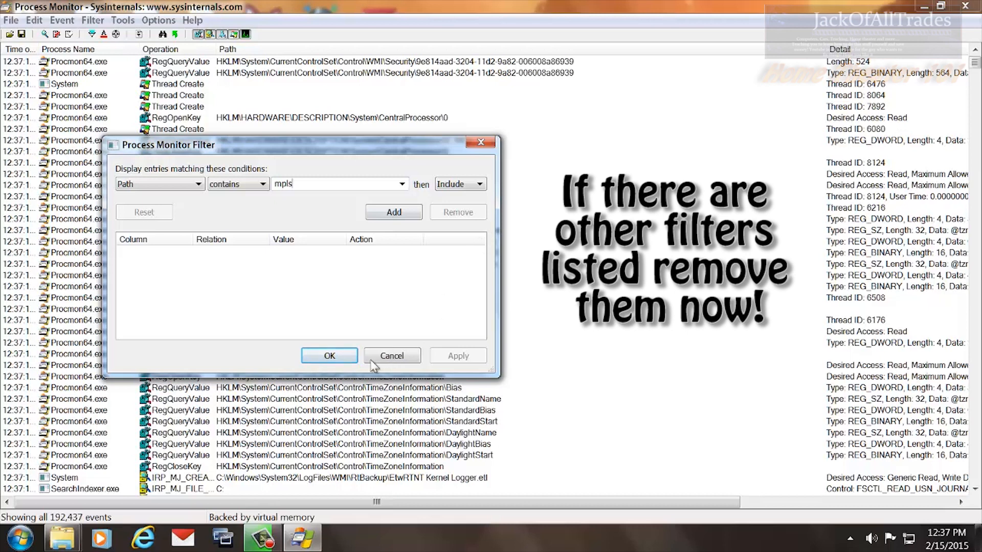
{"action": "left_click", "coordinate": [392, 212]}
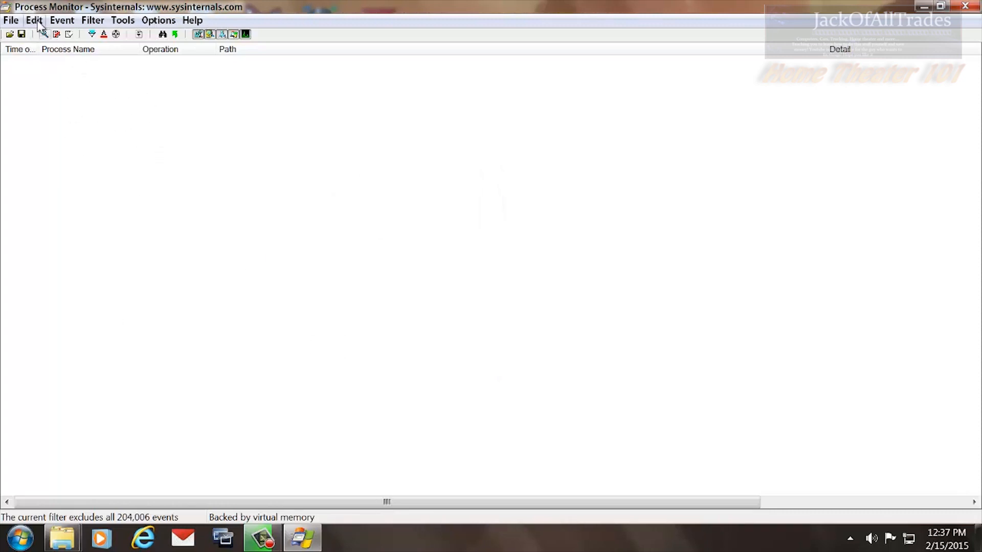
{"action": "left_click", "coordinate": [34, 20]}
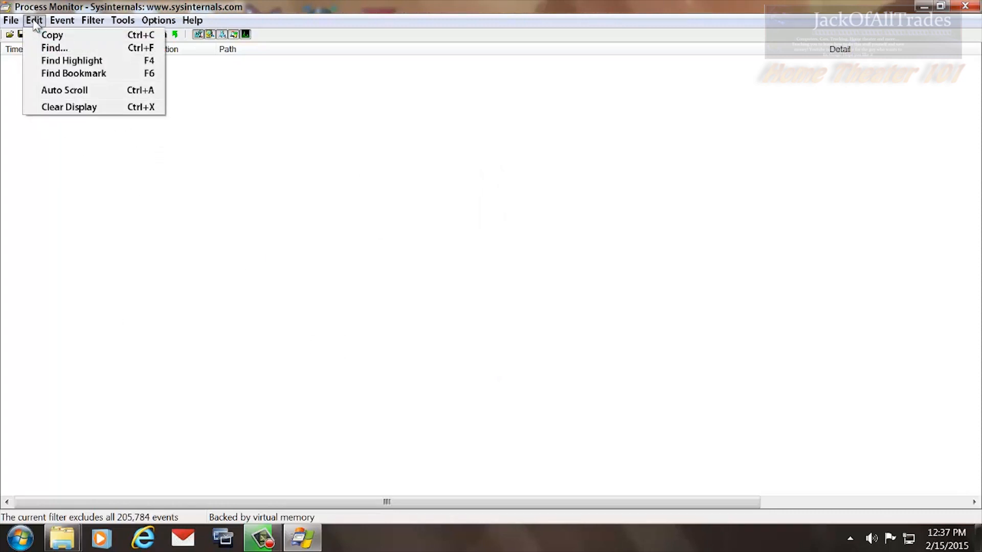
{"action": "left_click", "coordinate": [10, 21]}
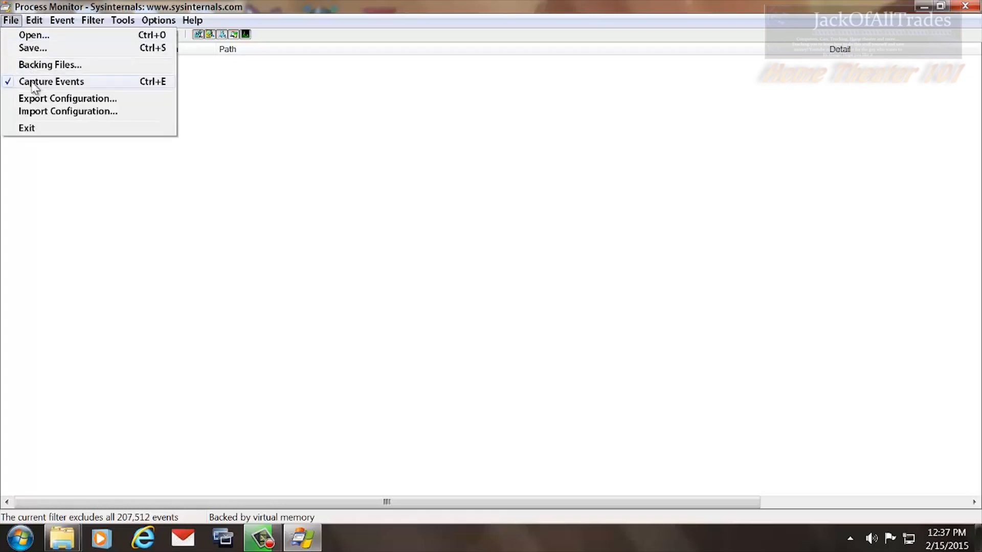
{"action": "left_click", "coordinate": [52, 82]}
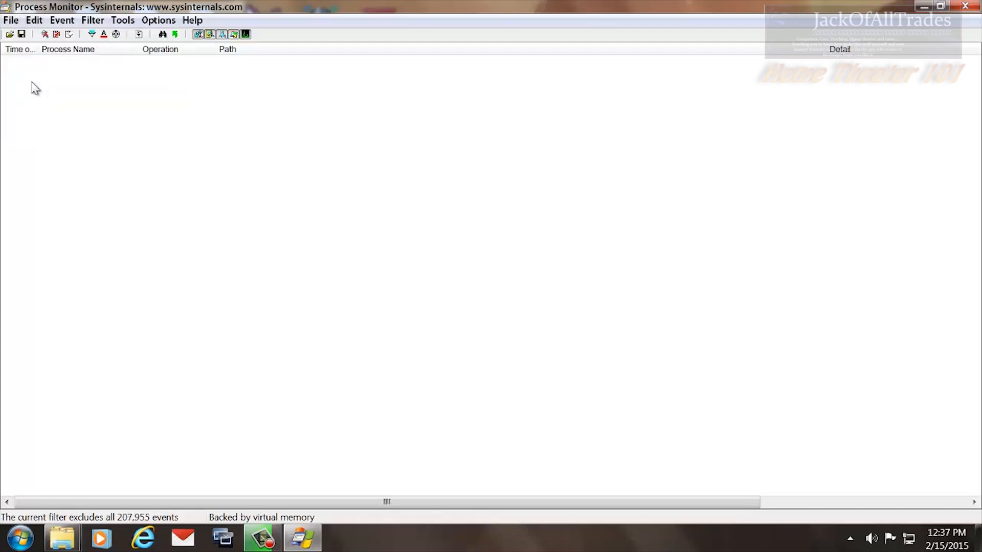
{"action": "mouse_move", "coordinate": [593, 286]}
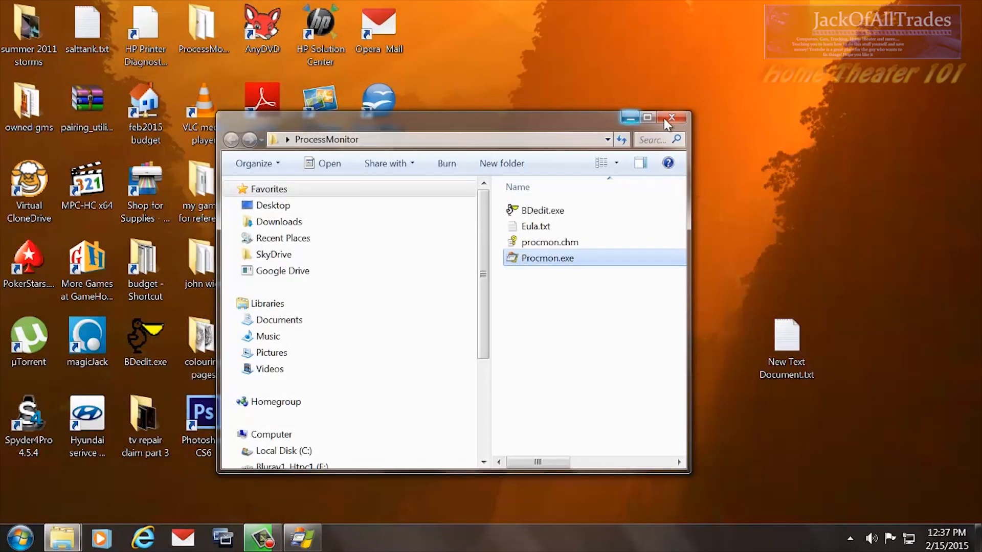
Close the ProcessMonitor folder window and launch CyberLink PowerDVD 14 from its desktop shortcut.
{"action": "left_click", "coordinate": [673, 118]}
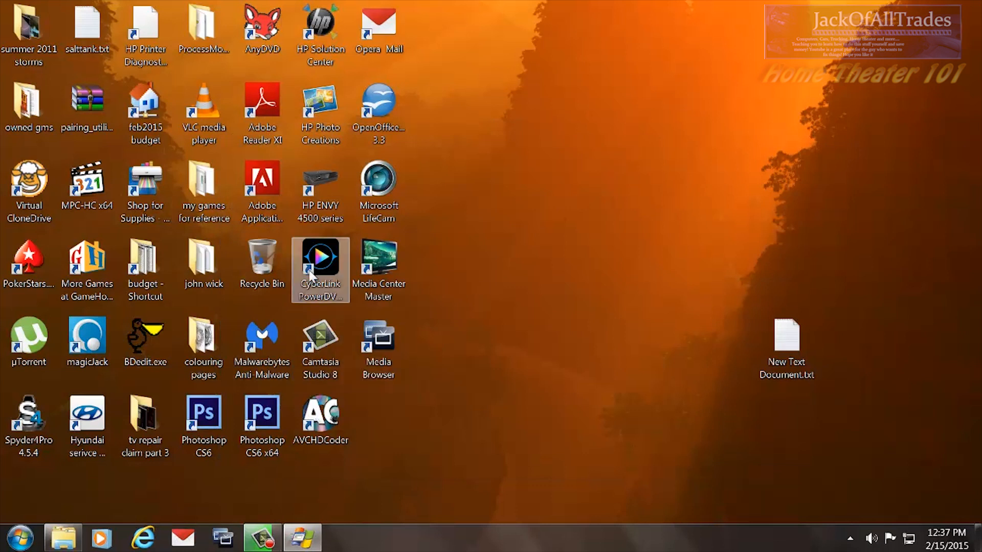
{"action": "left_click", "coordinate": [320, 268]}
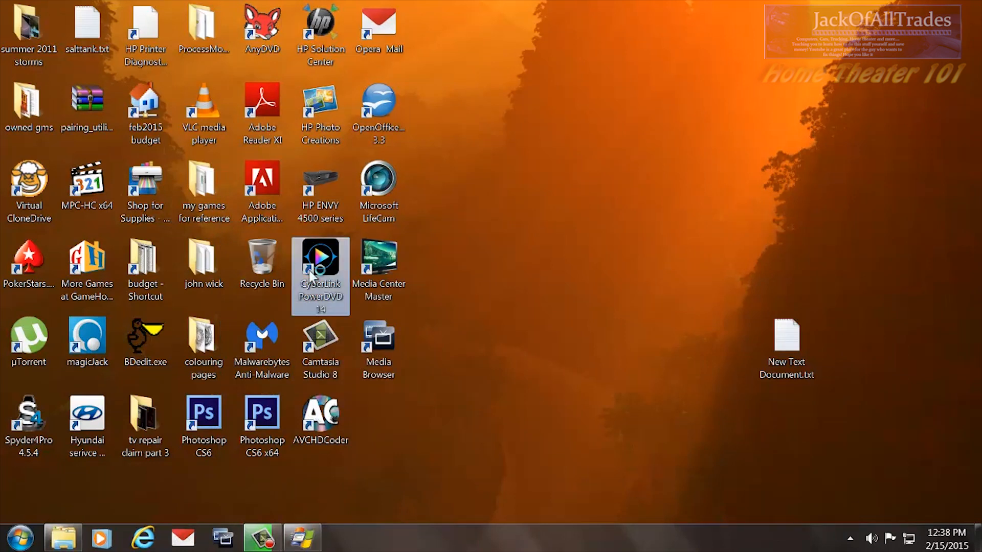
{"action": "double_click", "coordinate": [320, 275]}
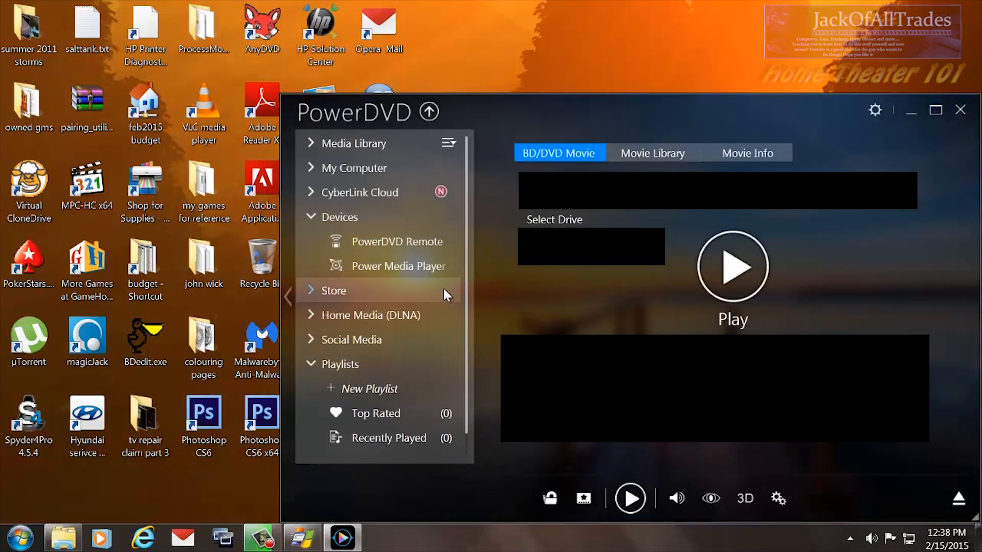
Load the disc into the PowerDVD player and start playback.
{"action": "left_click", "coordinate": [334, 290]}
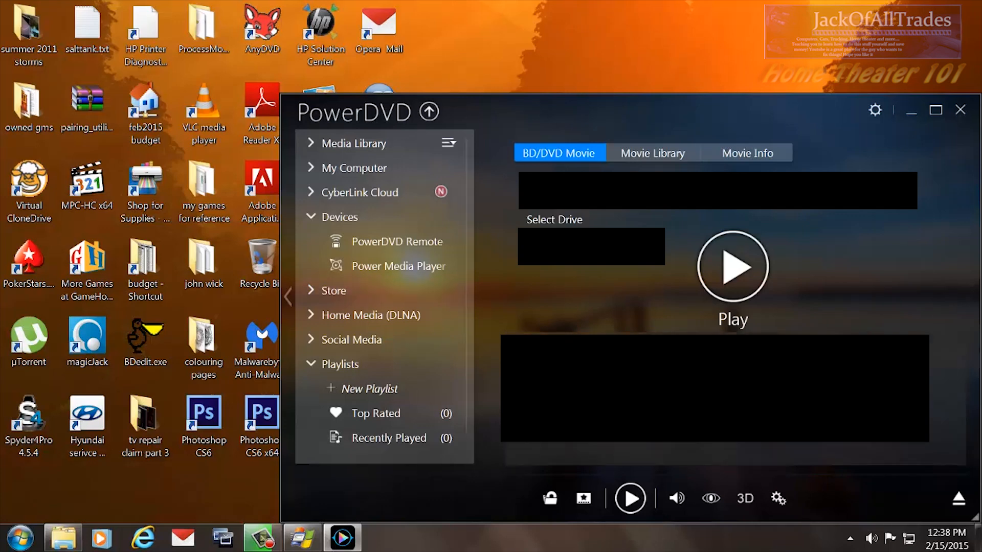
{"action": "left_click", "coordinate": [731, 266]}
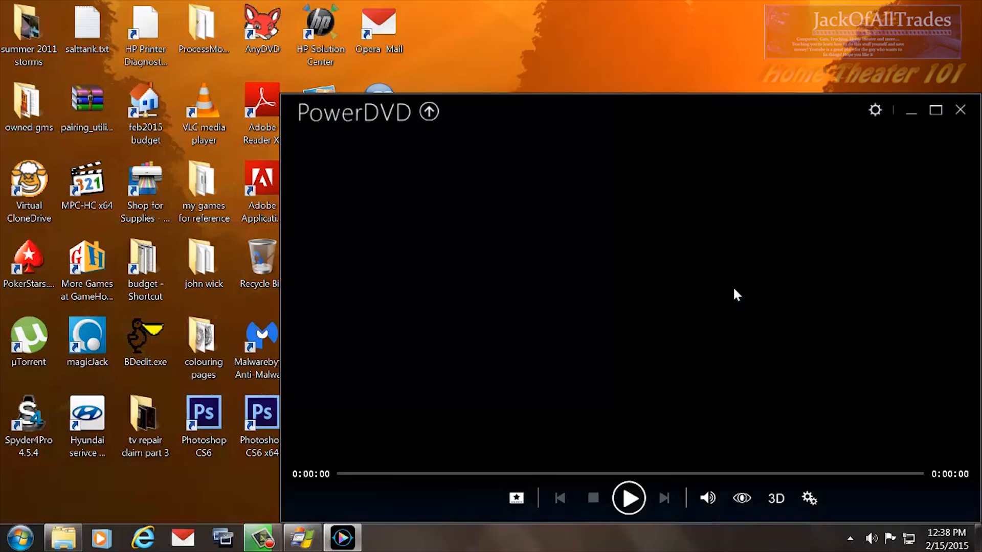
{"action": "left_click", "coordinate": [628, 498]}
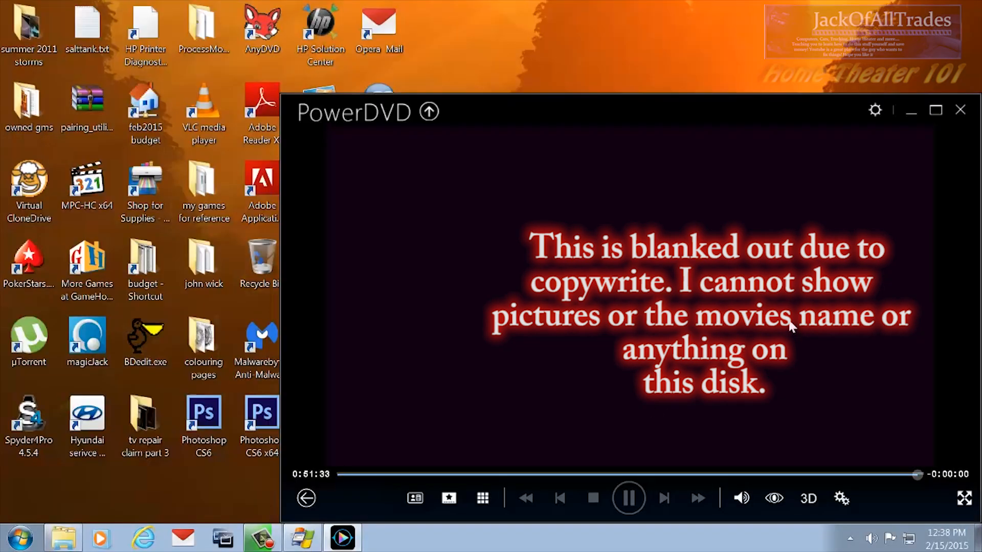
{"action": "mouse_move", "coordinate": [714, 473]}
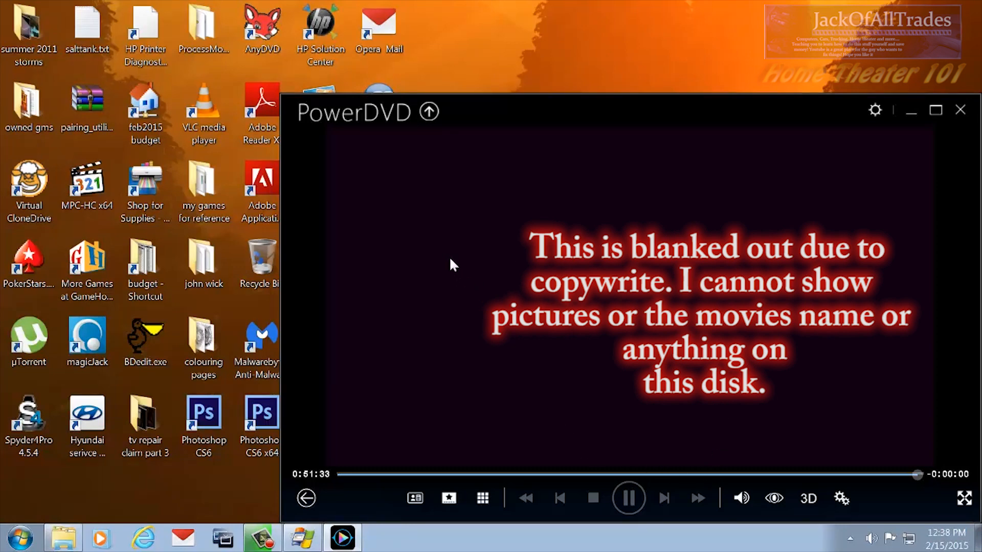
{"action": "mouse_move", "coordinate": [653, 304]}
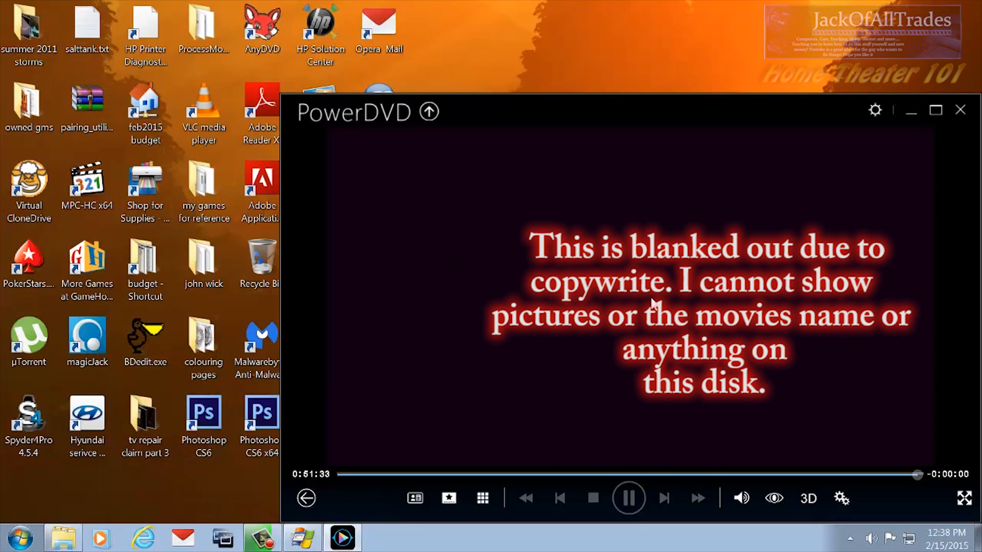
{"action": "mouse_move", "coordinate": [479, 261]}
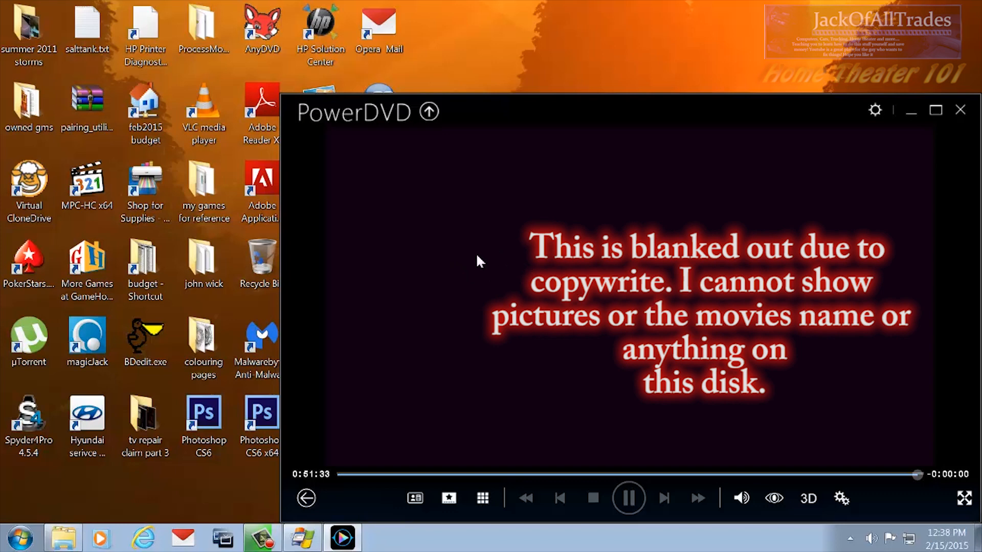
{"action": "mouse_move", "coordinate": [456, 264]}
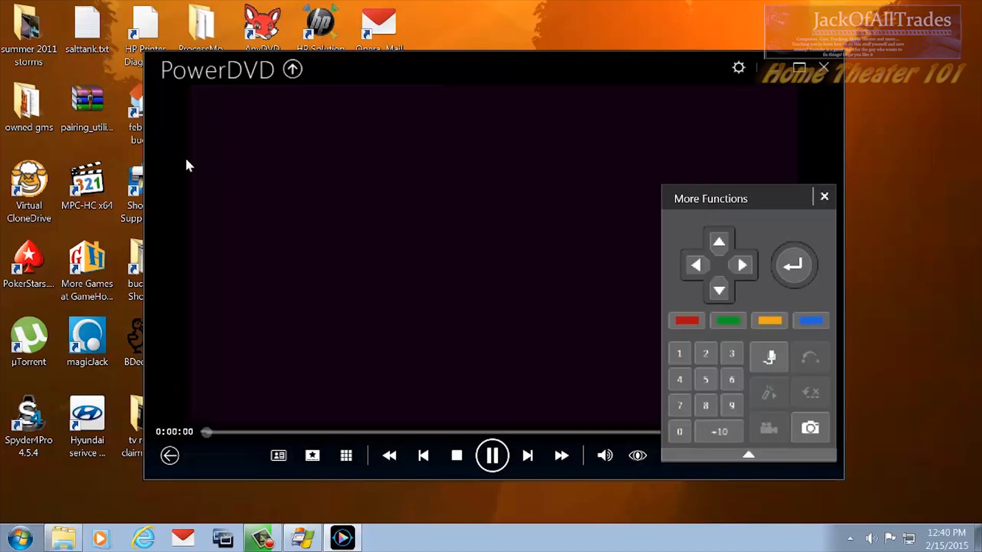
{"action": "mouse_move", "coordinate": [395, 93]}
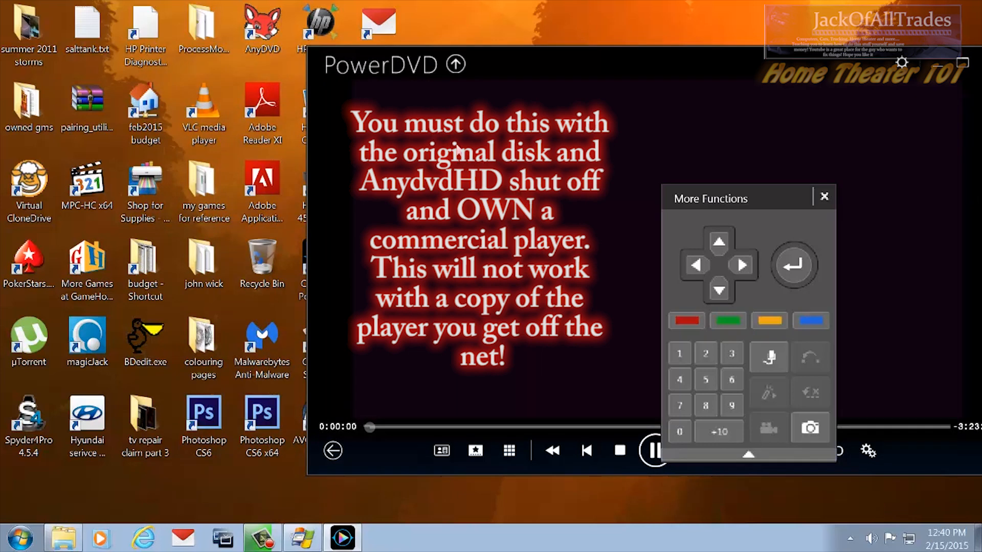
{"action": "mouse_move", "coordinate": [569, 191]}
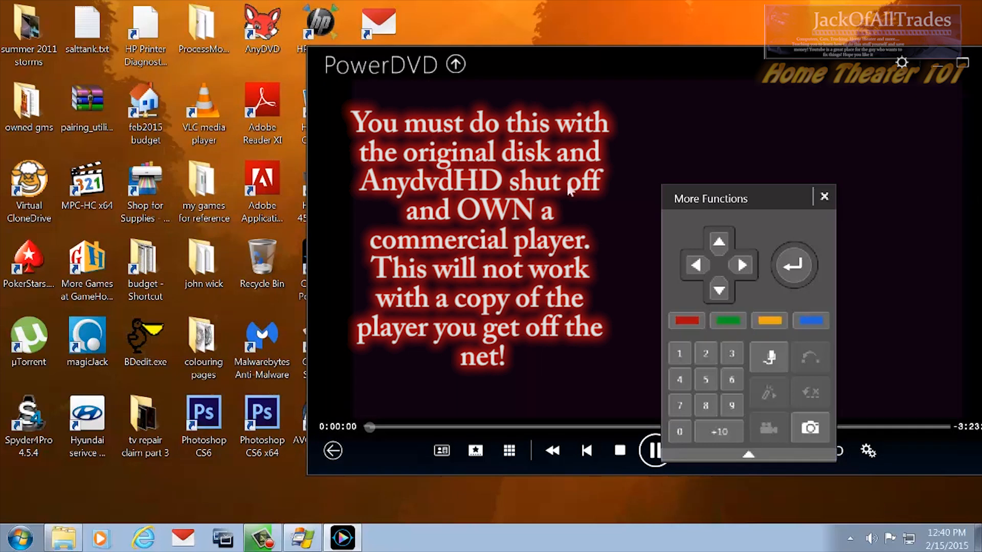
{"action": "mouse_move", "coordinate": [629, 249]}
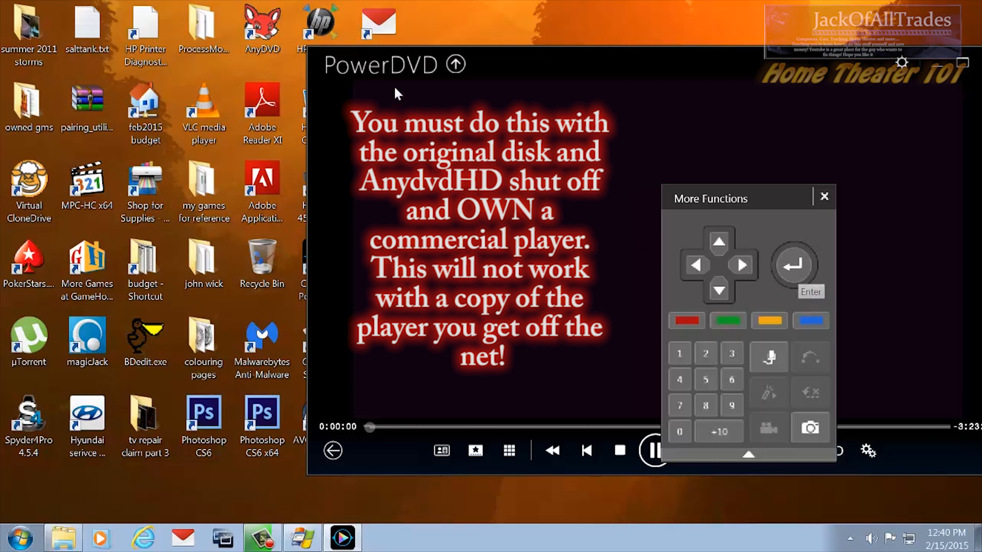
Bring up the More Functions remote panel and bring Process Monitor back in front.
{"action": "left_click", "coordinate": [262, 25]}
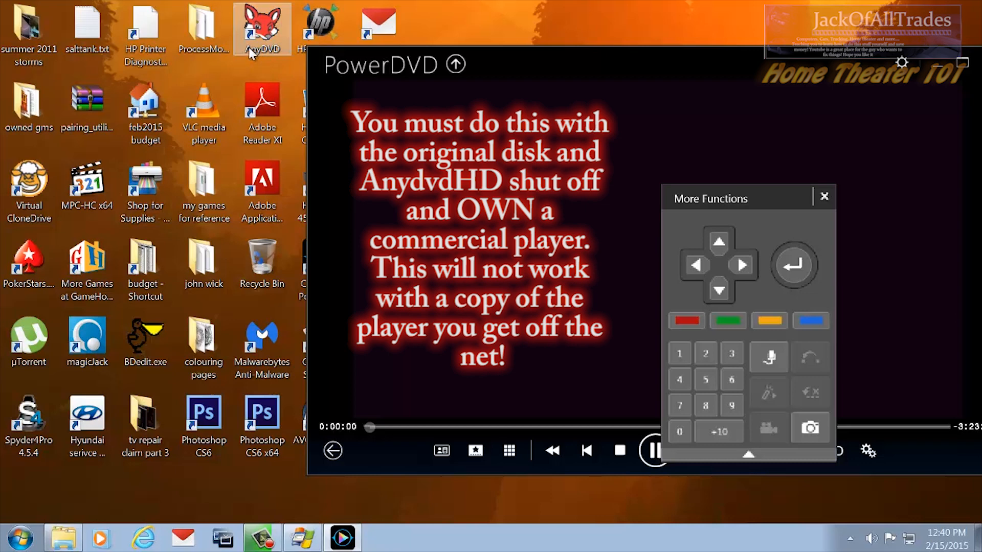
{"action": "mouse_move", "coordinate": [456, 63]}
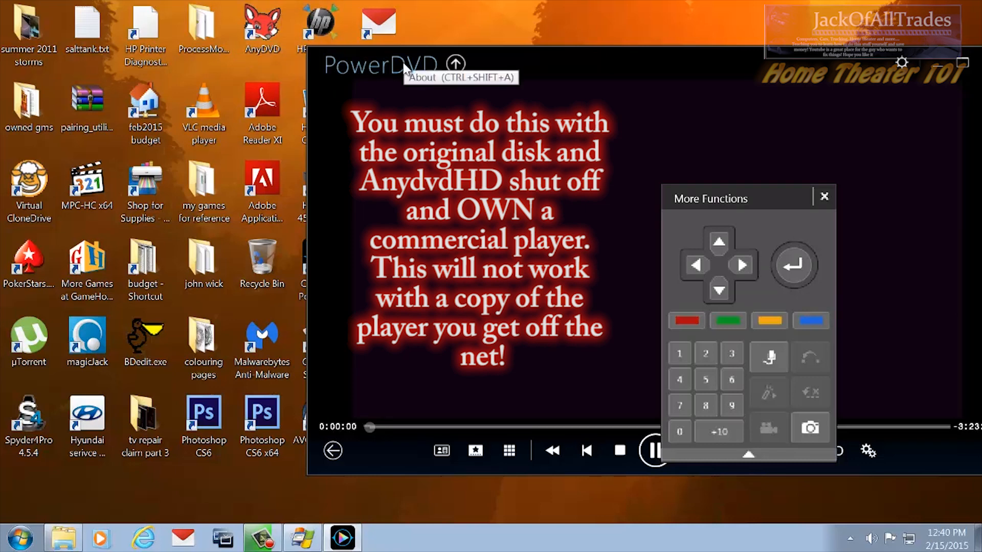
{"action": "mouse_move", "coordinate": [266, 132]}
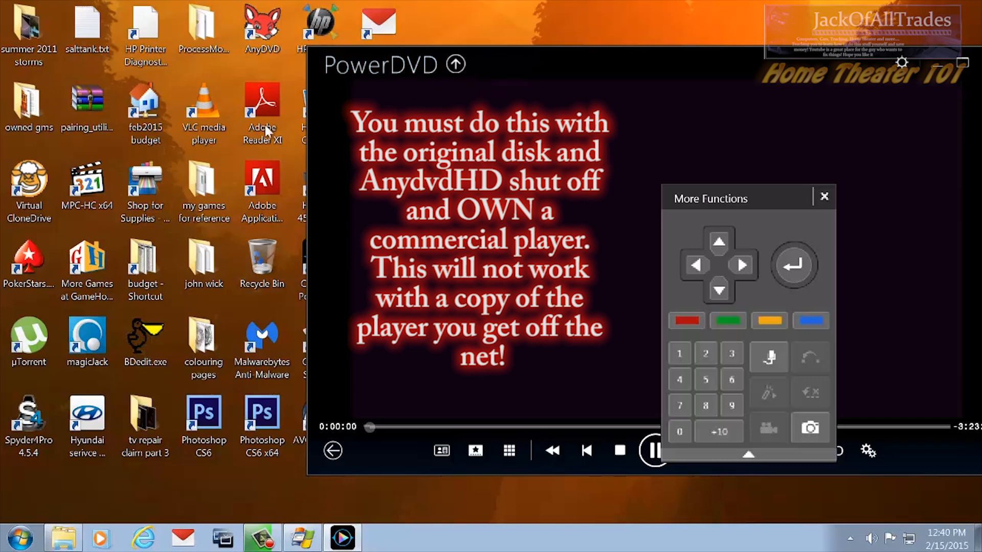
{"action": "left_click", "coordinate": [203, 27]}
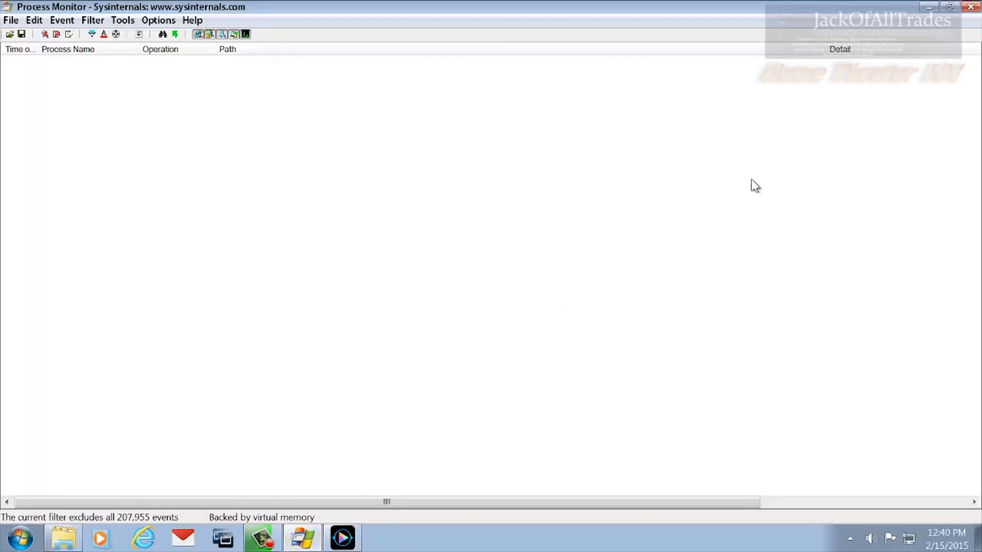
{"action": "mouse_move", "coordinate": [967, 28]}
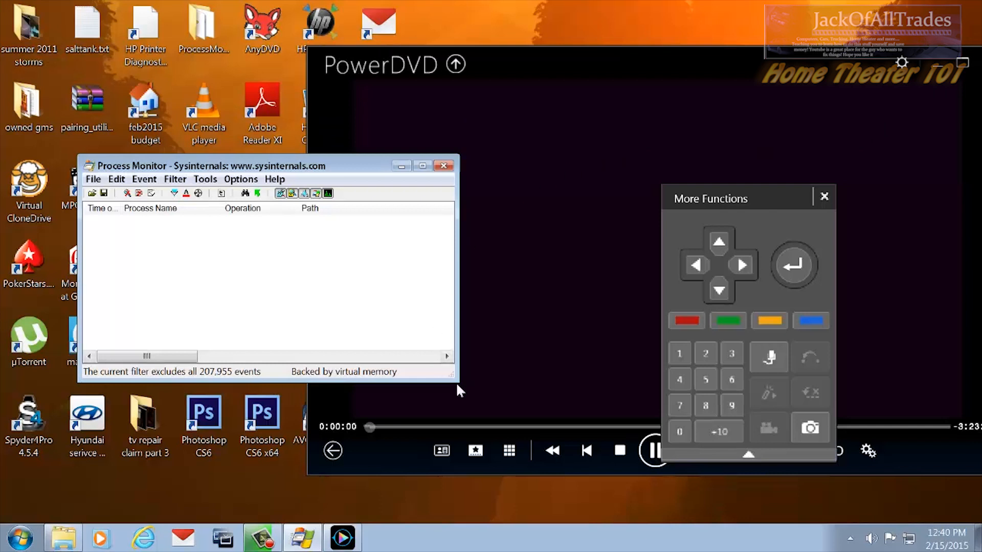
Narrow the Process Monitor window beside the player and resume capturing via File > Capture Events.
{"action": "left_click_drag", "start_coordinate": [456, 381], "coordinate": [343, 492]}
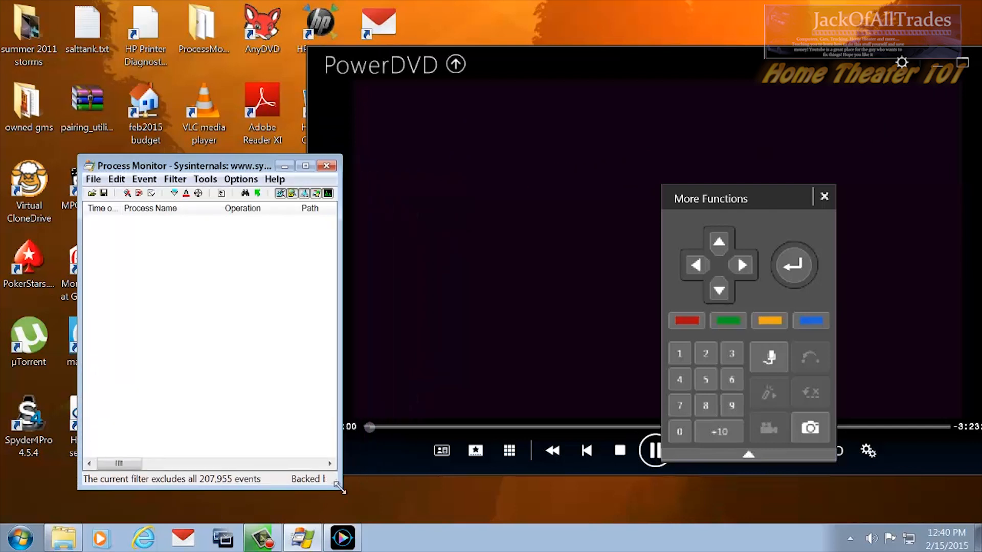
{"action": "mouse_move", "coordinate": [344, 233]}
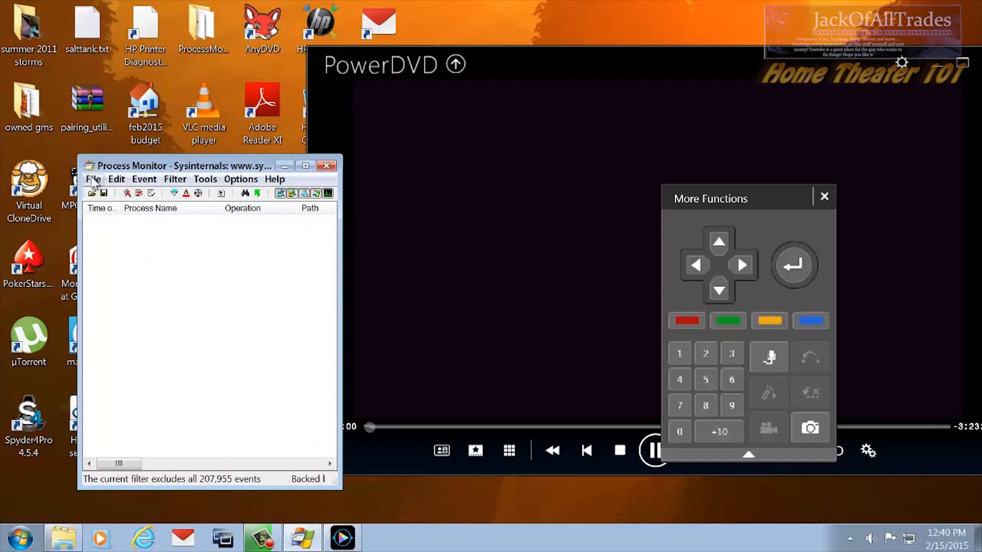
{"action": "left_click", "coordinate": [93, 178]}
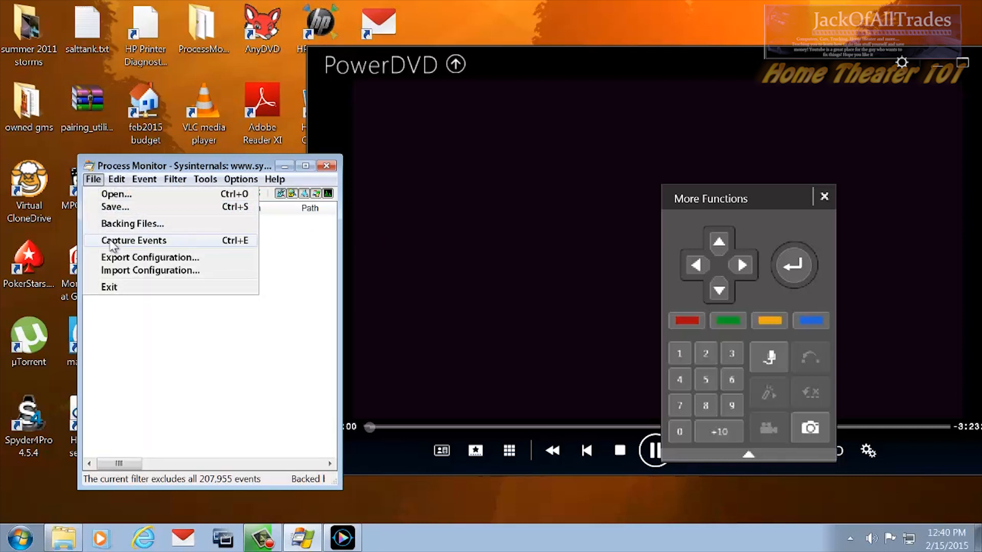
{"action": "left_click", "coordinate": [133, 239]}
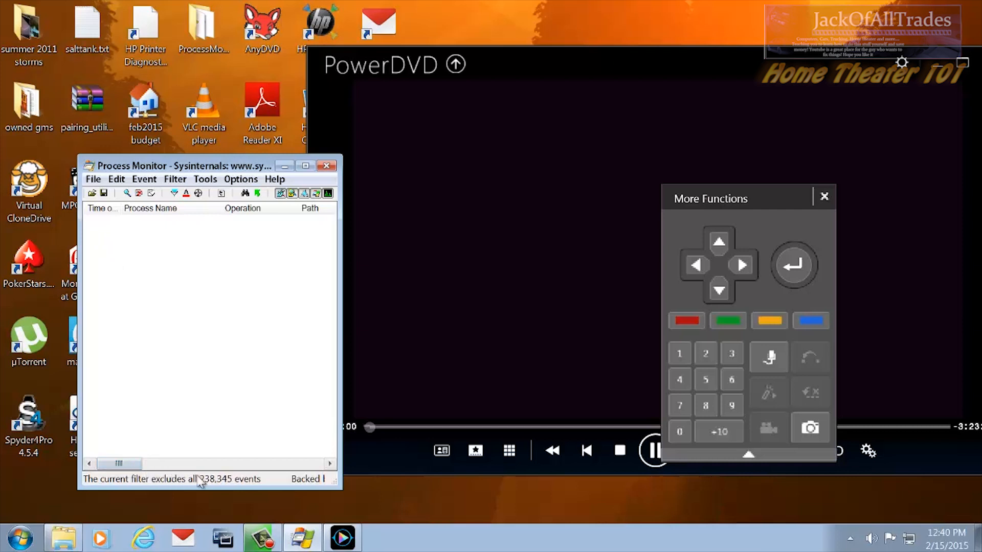
{"action": "mouse_move", "coordinate": [498, 403]}
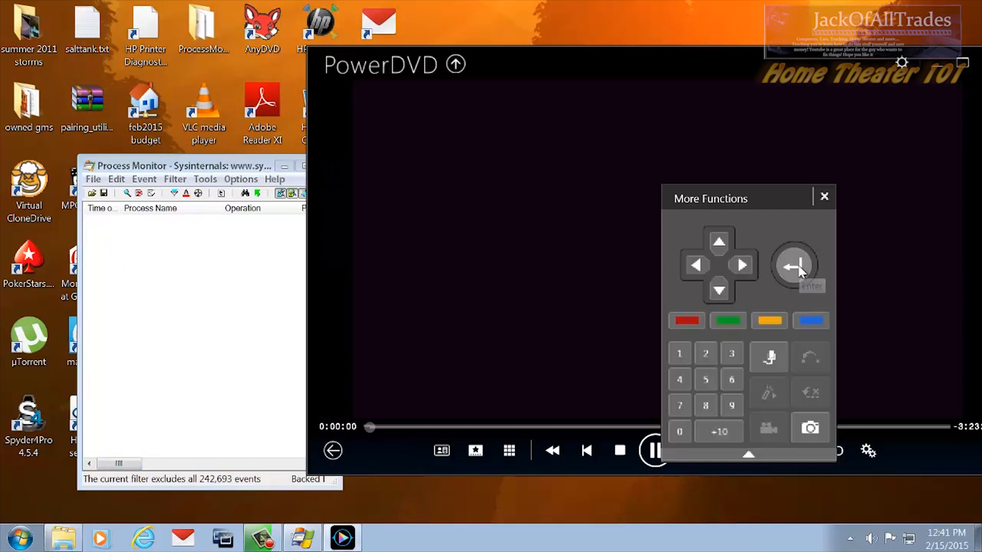
{"action": "mouse_move", "coordinate": [648, 204]}
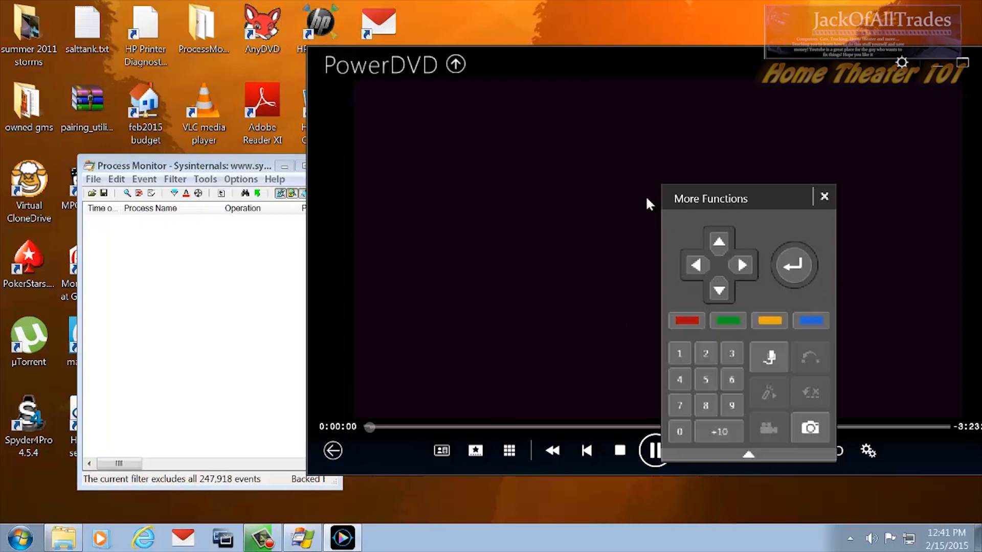
Move the remote panel aside, start the main movie with Enter, and select a captured PowerDVDMovie.exe event.
{"action": "left_click_drag", "start_coordinate": [710, 198], "coordinate": [799, 217]}
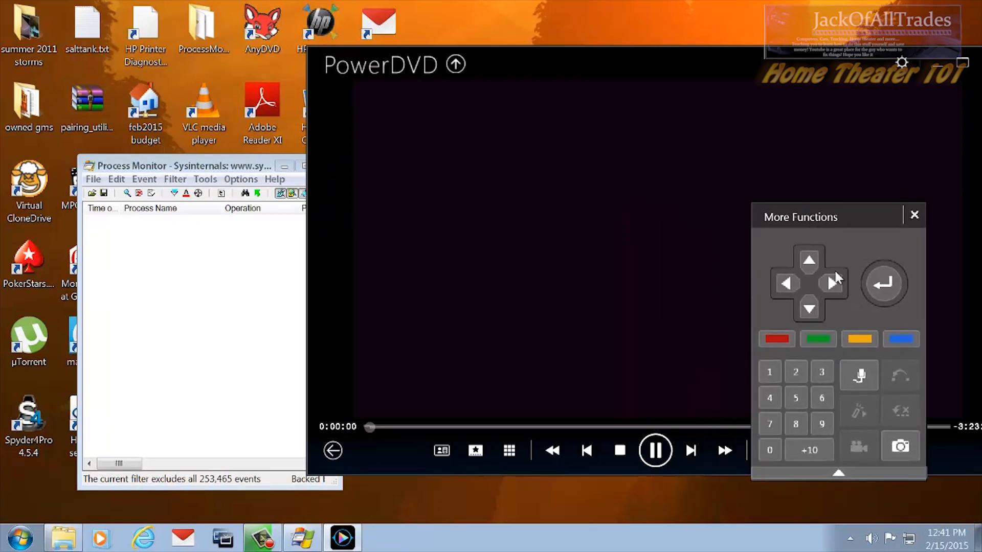
{"action": "left_click", "coordinate": [883, 282]}
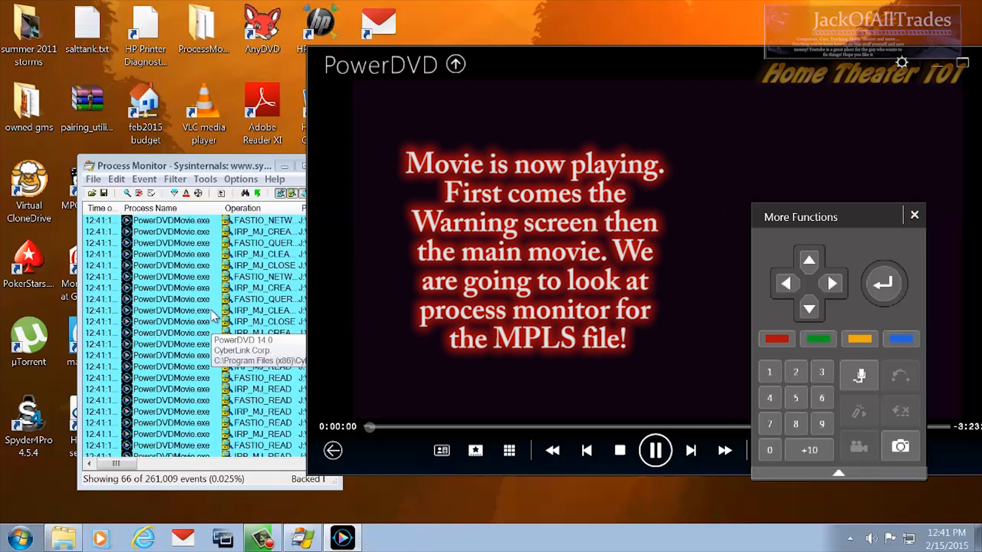
{"action": "left_click", "coordinate": [168, 310]}
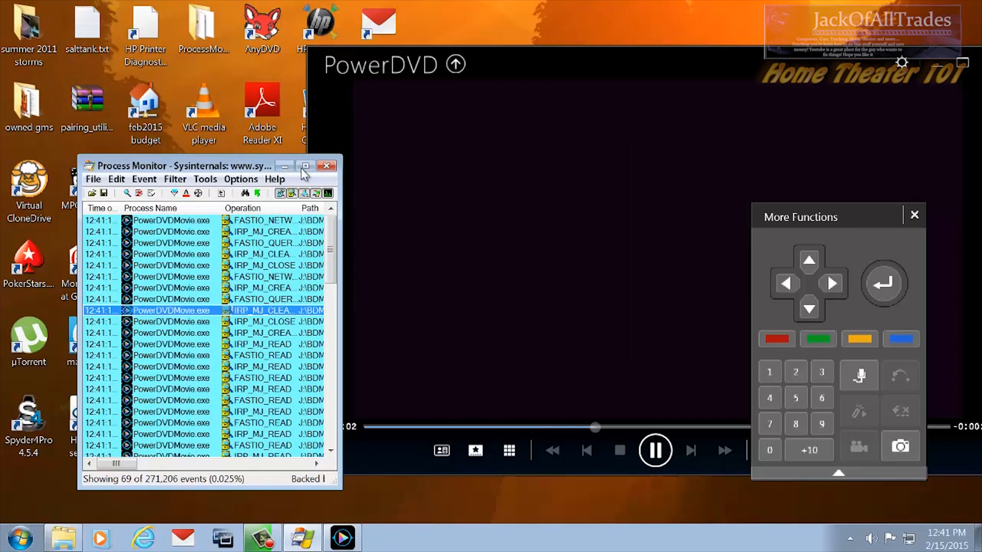
Enlarge the Process Monitor window so the Path column shows the BDMV\PLAYLIST 00090.mpls and 00800.mpls reads.
{"action": "left_click", "coordinate": [306, 165]}
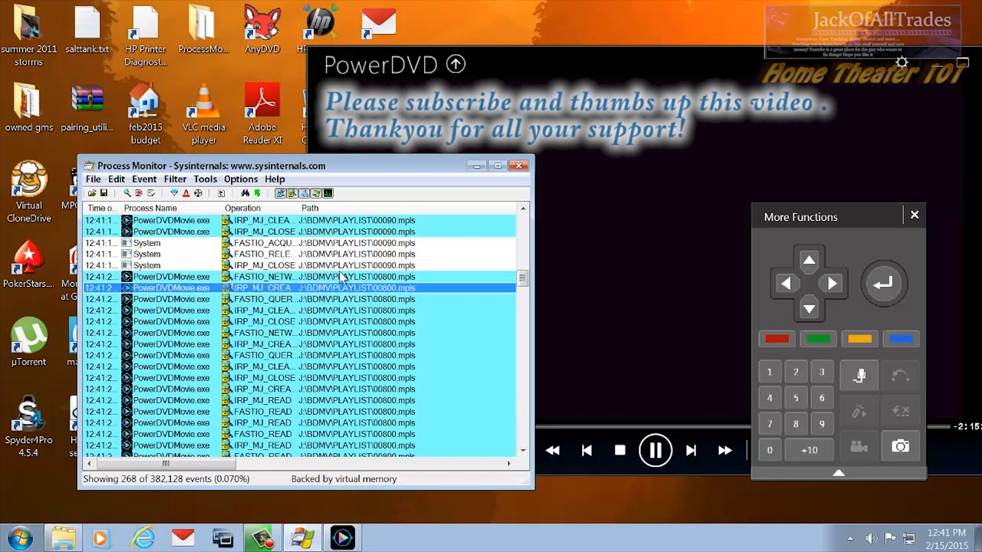
{"action": "mouse_move", "coordinate": [200, 233]}
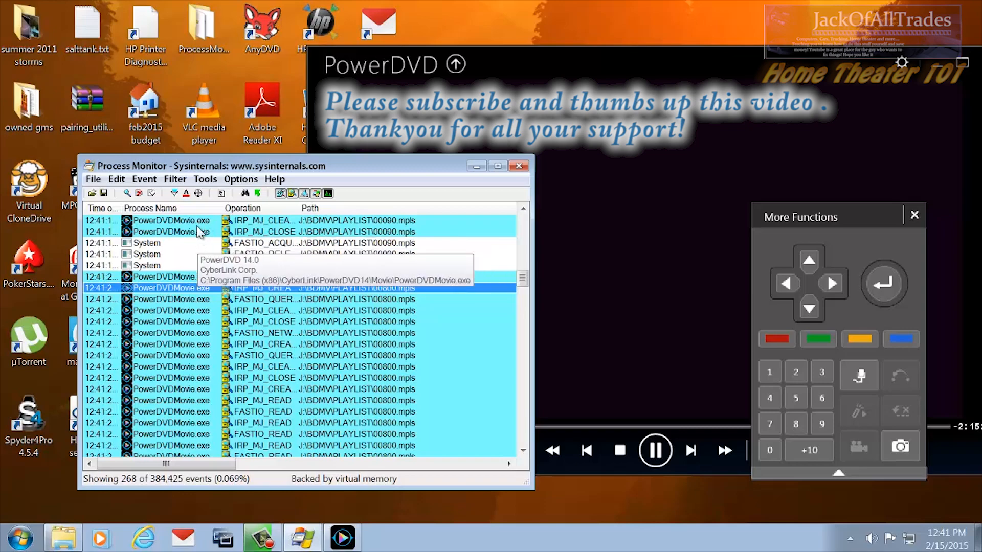